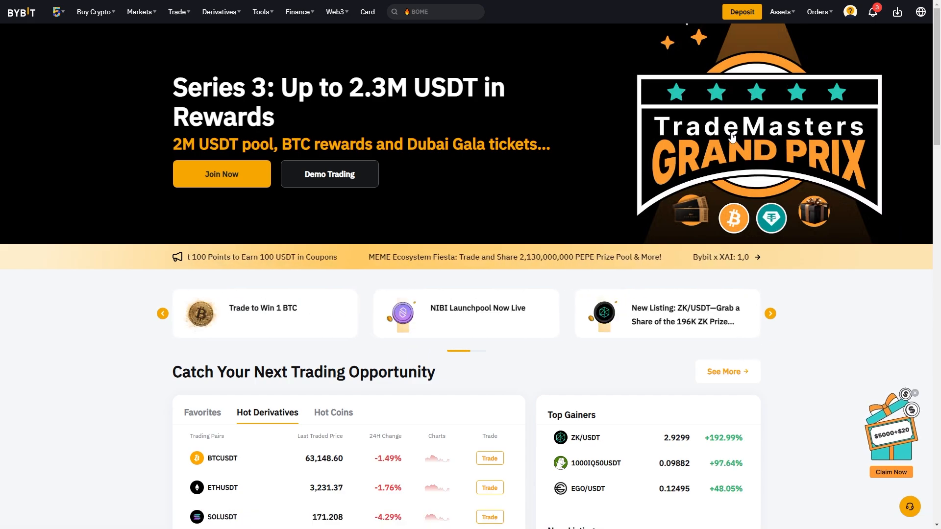
# Reach the Withdraw form from the Assets menu on Bybit's home page
pyautogui.click(781, 12)
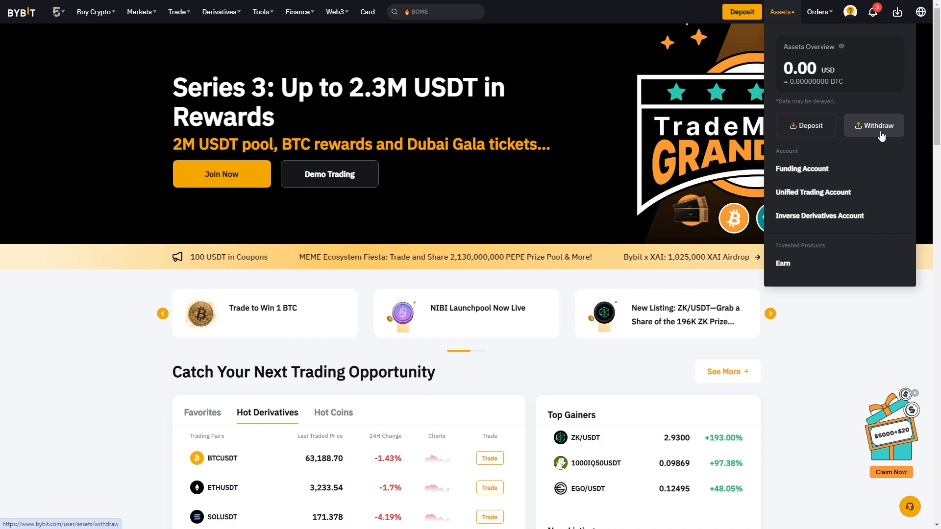
pyautogui.click(874, 125)
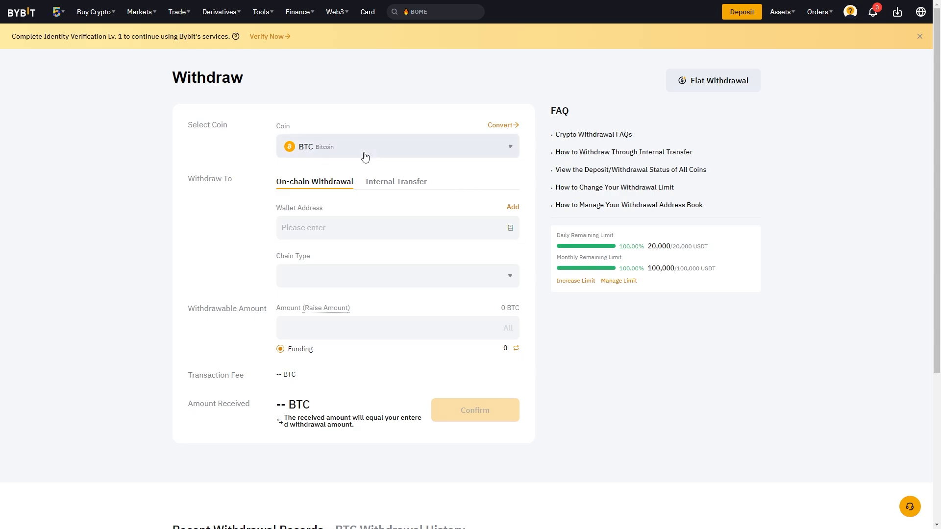
# Choose USDT (Tether) as the withdrawal coin in place of BTC
pyautogui.click(396, 147)
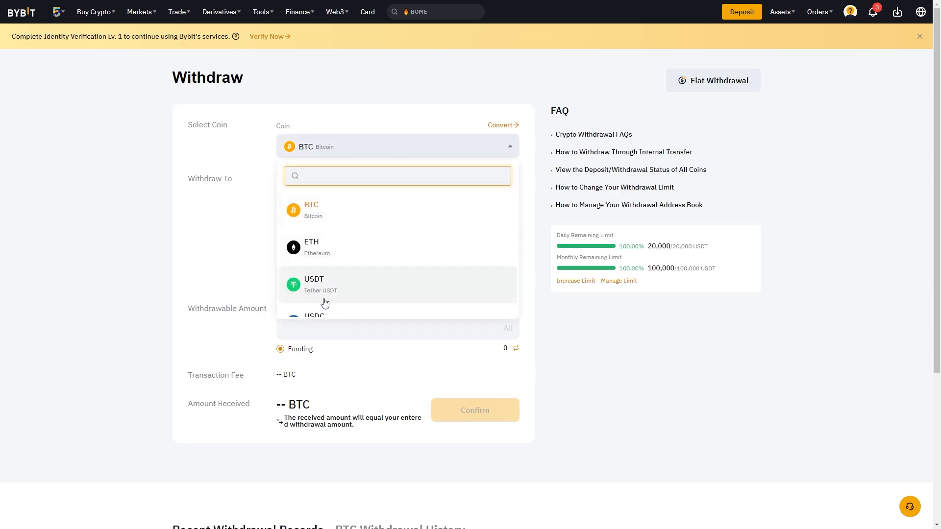
pyautogui.moveTo(324, 287)
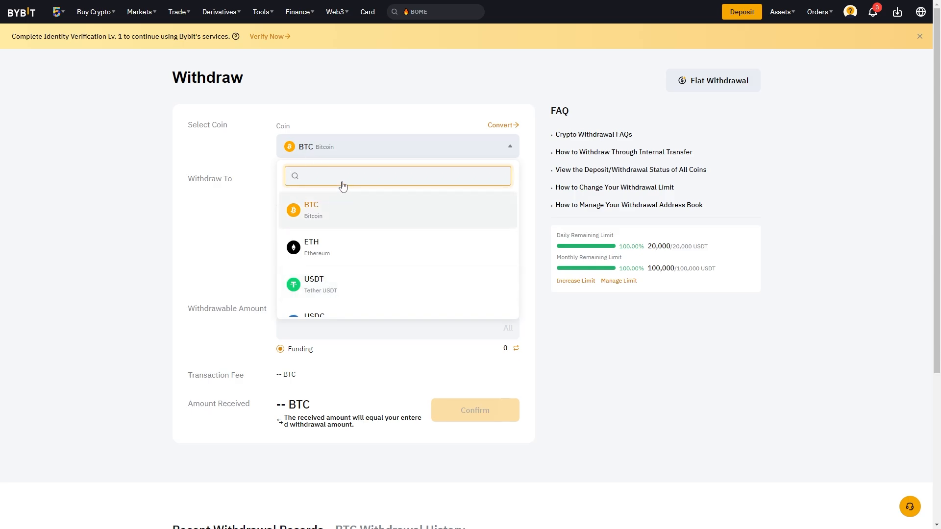
pyautogui.click(314, 283)
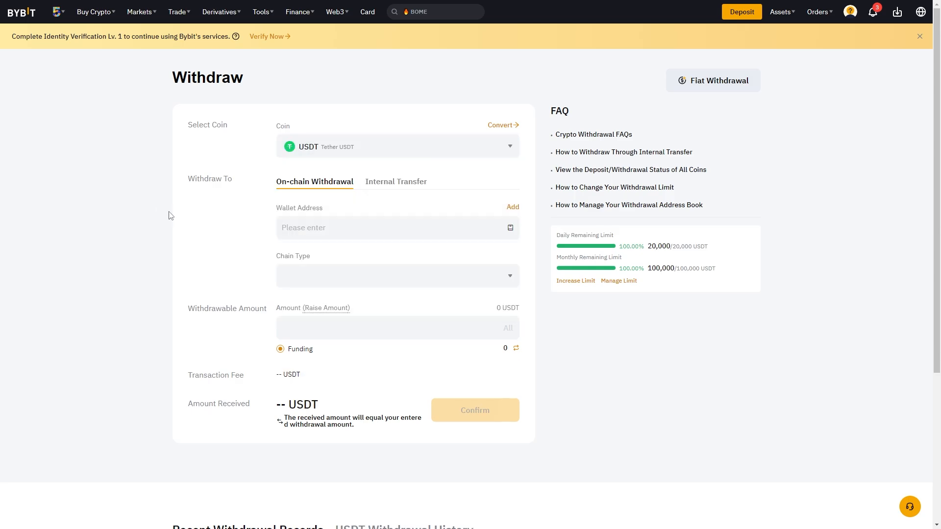
pyautogui.moveTo(209, 307)
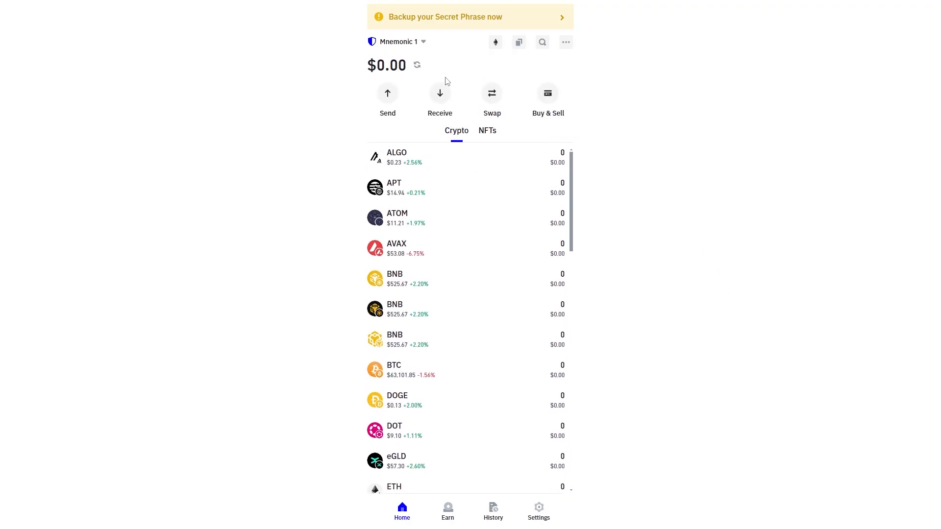
# Receive USDT in Trust Wallet and select its ERC20 address for copying
pyautogui.click(440, 93)
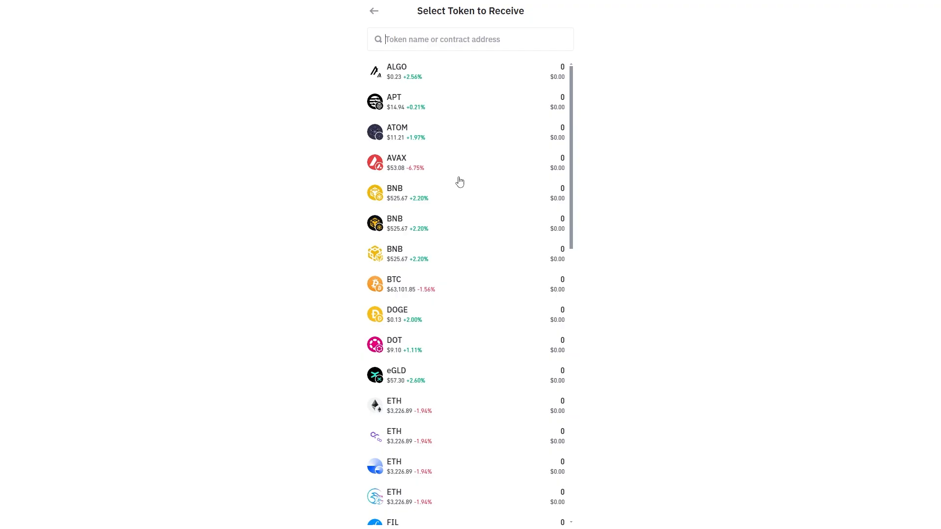
pyautogui.write('usdt')
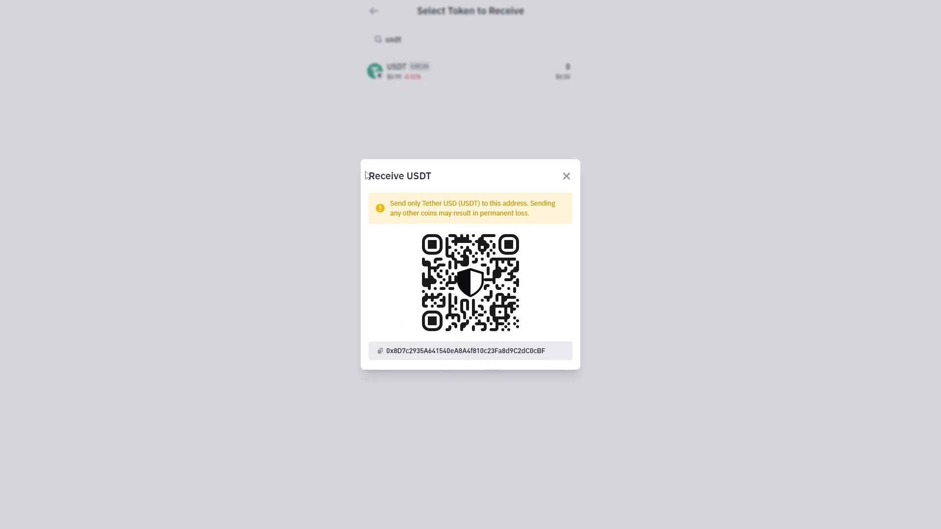
pyautogui.moveTo(389, 203); pyautogui.dragTo(485, 203)
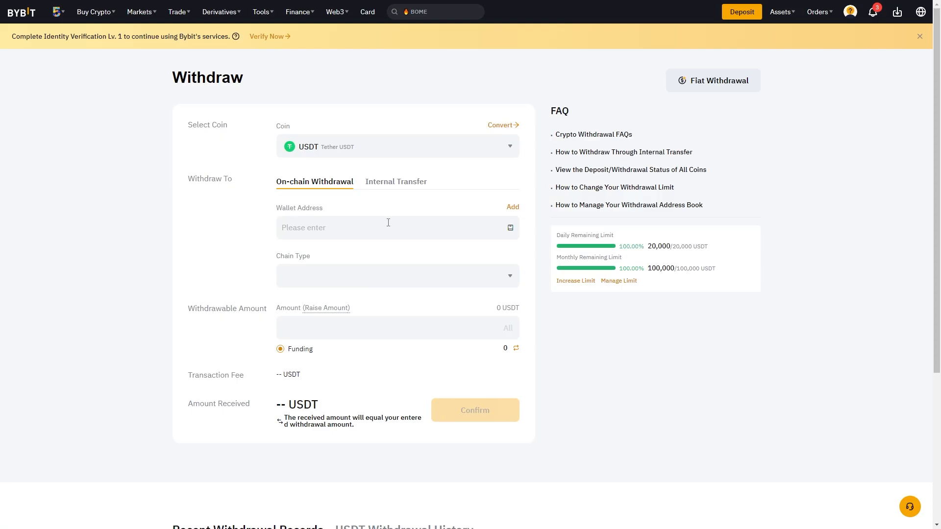
pyautogui.write('0x8D7c2935A641540eA8A4f810c23Fa8d9C2dC0cBF')
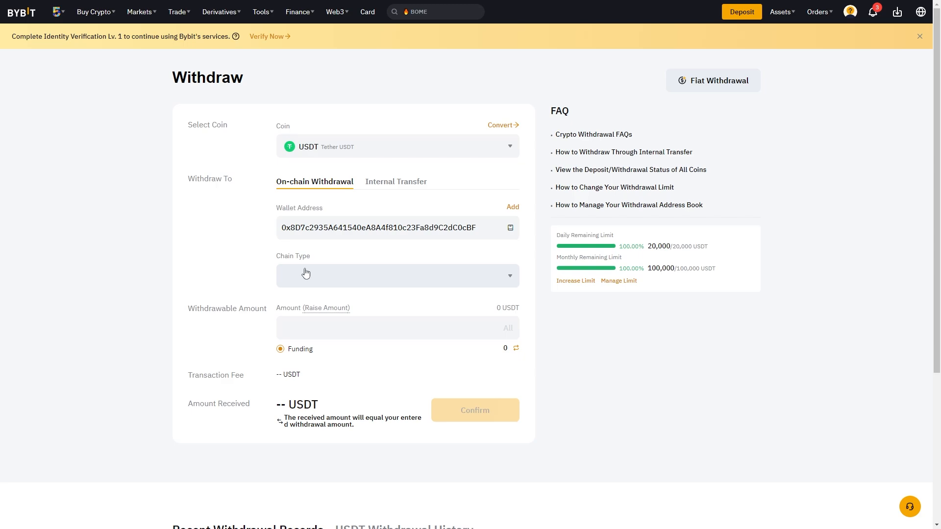
pyautogui.click(396, 275)
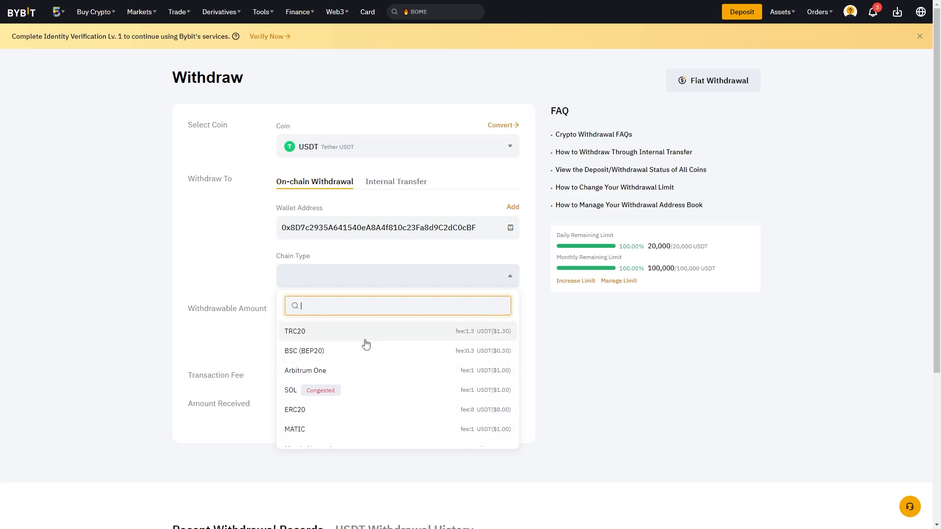
pyautogui.moveTo(321, 409)
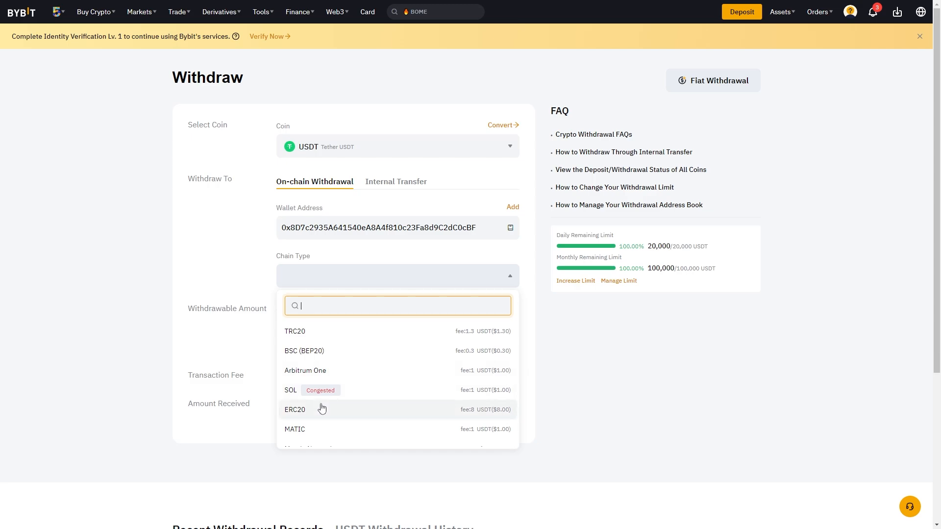
pyautogui.click(294, 410)
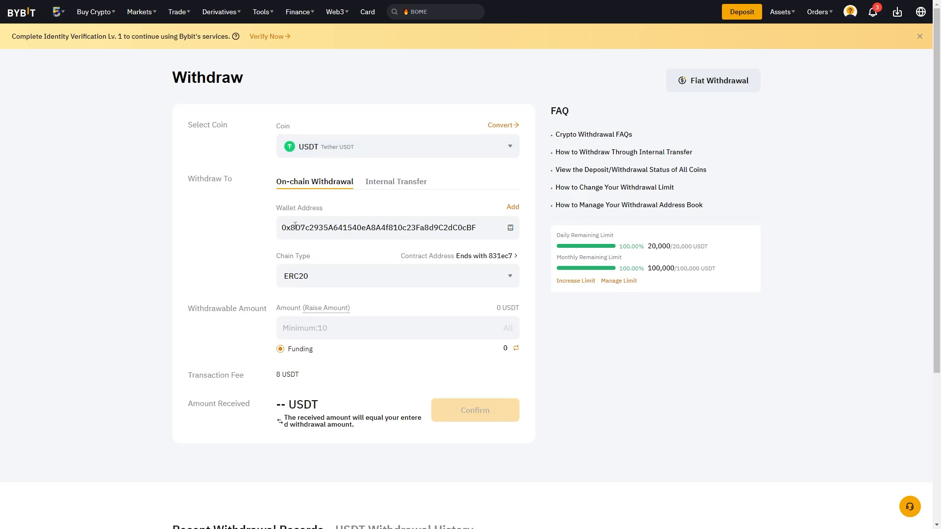
pyautogui.moveTo(261, 277)
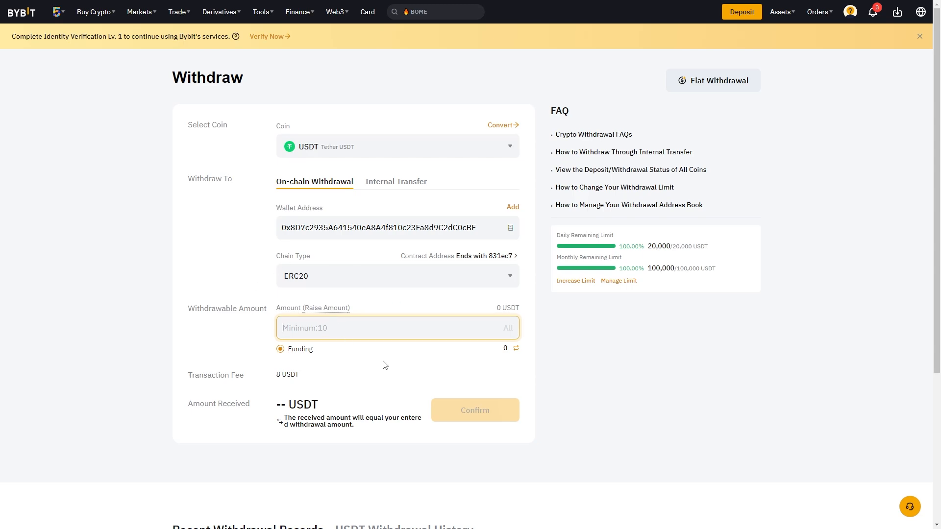
# Enter a withdrawal amount of 100 USDT
pyautogui.write('100')
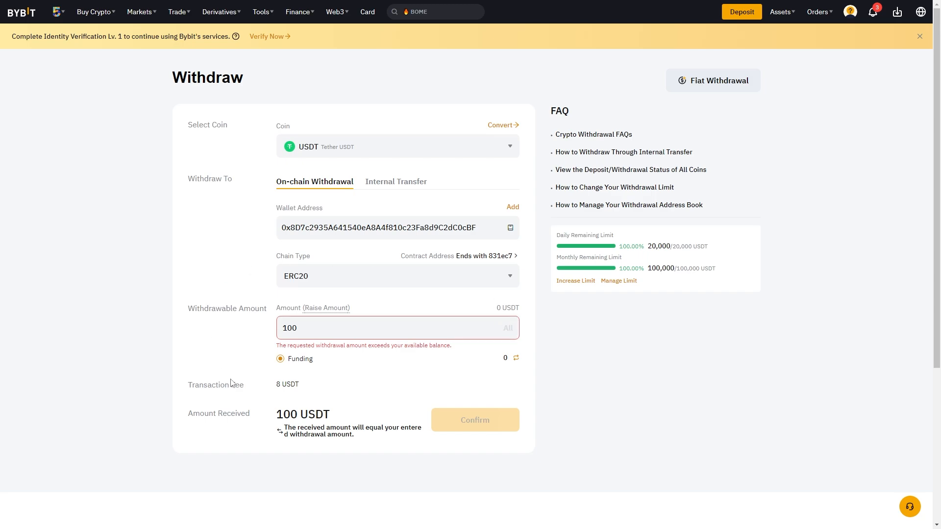
pyautogui.moveTo(491, 420)
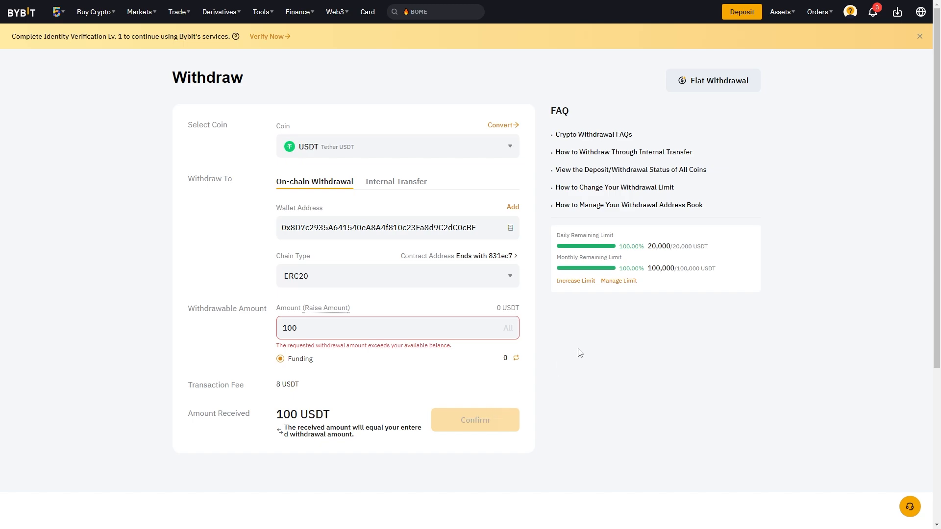
# Scroll down to the empty Recent Withdrawal Records table
pyautogui.scroll(-3)
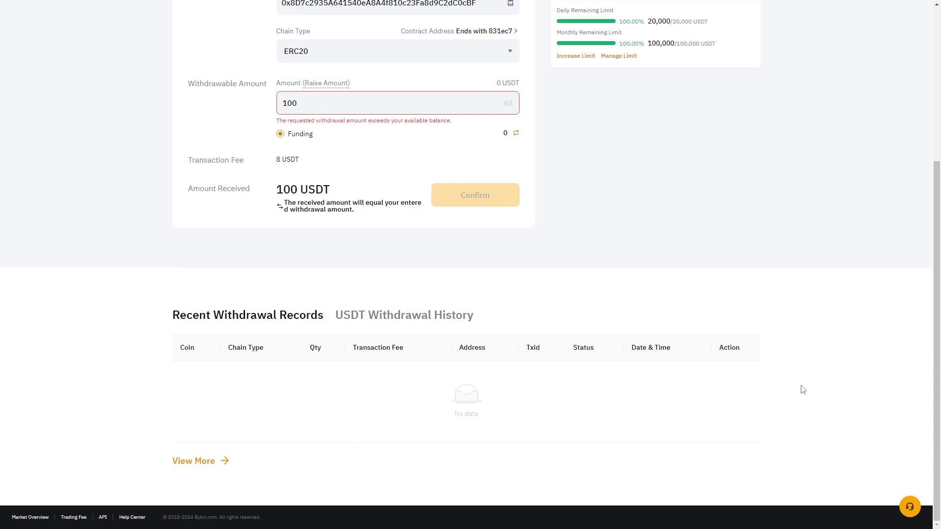
pyautogui.moveTo(606, 305)
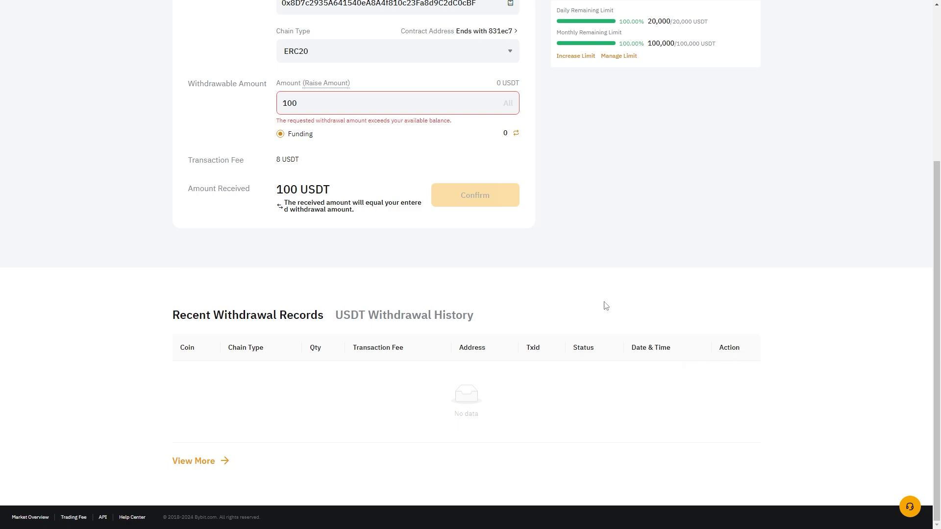
pyautogui.moveTo(625, 408)
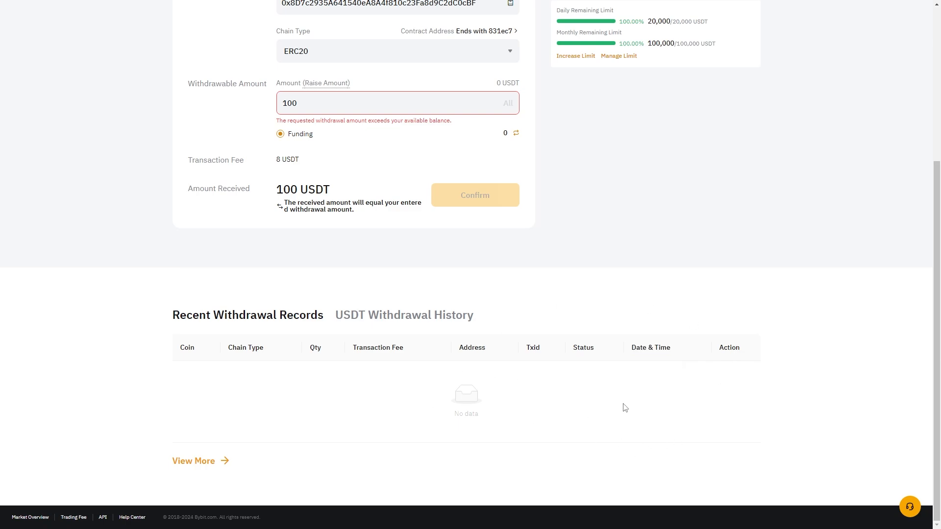